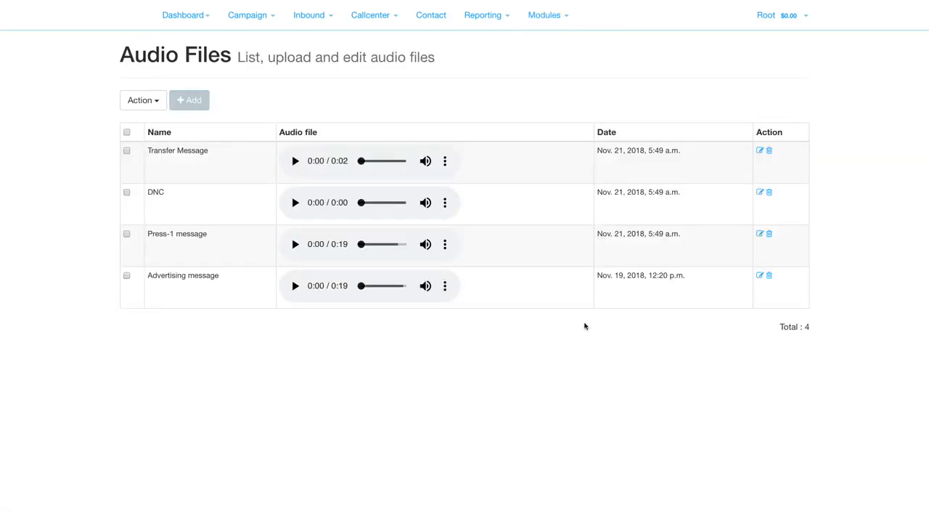
{"action": "mouse_move", "coordinate": [363, 394]}
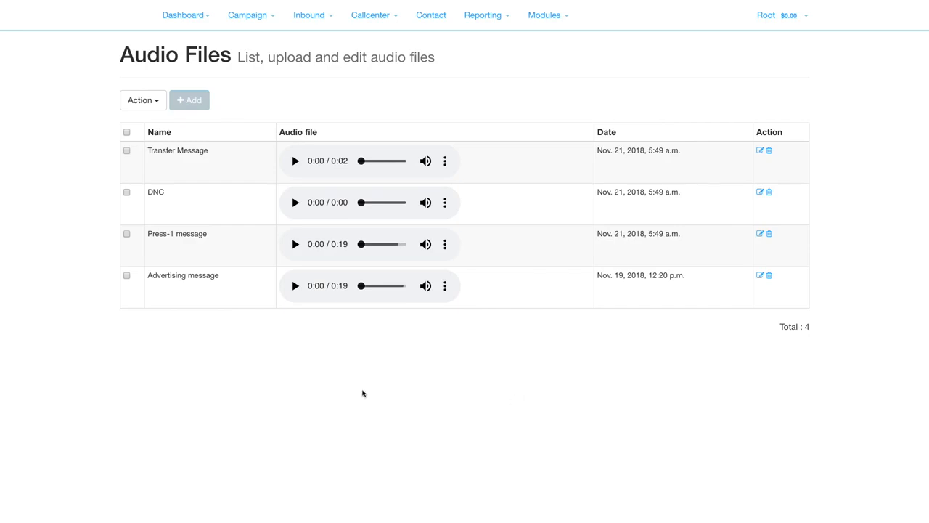
{"action": "mouse_move", "coordinate": [184, 243]}
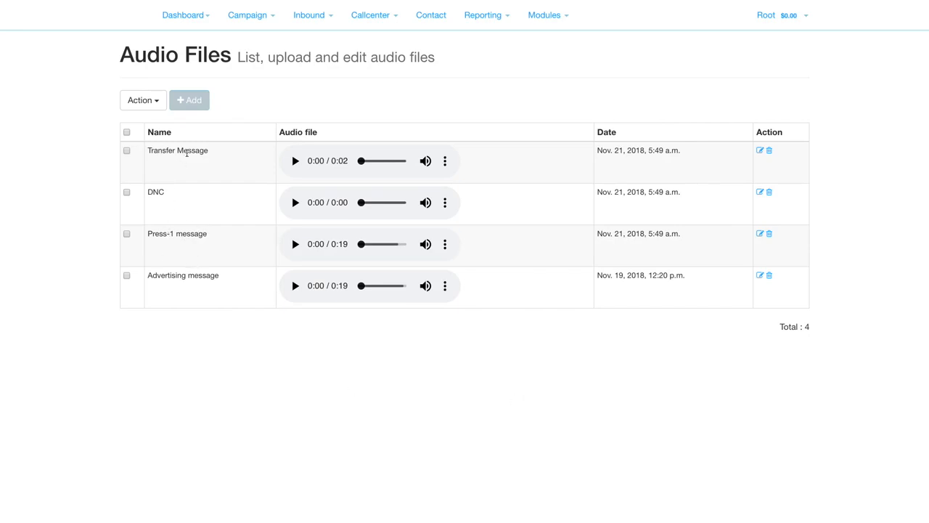
{"action": "mouse_move", "coordinate": [158, 194]}
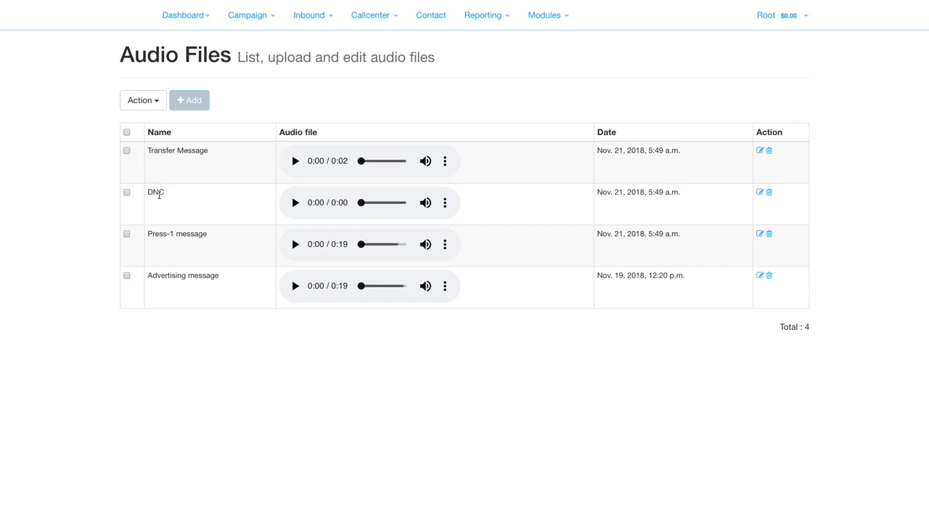
{"action": "mouse_move", "coordinate": [189, 145]}
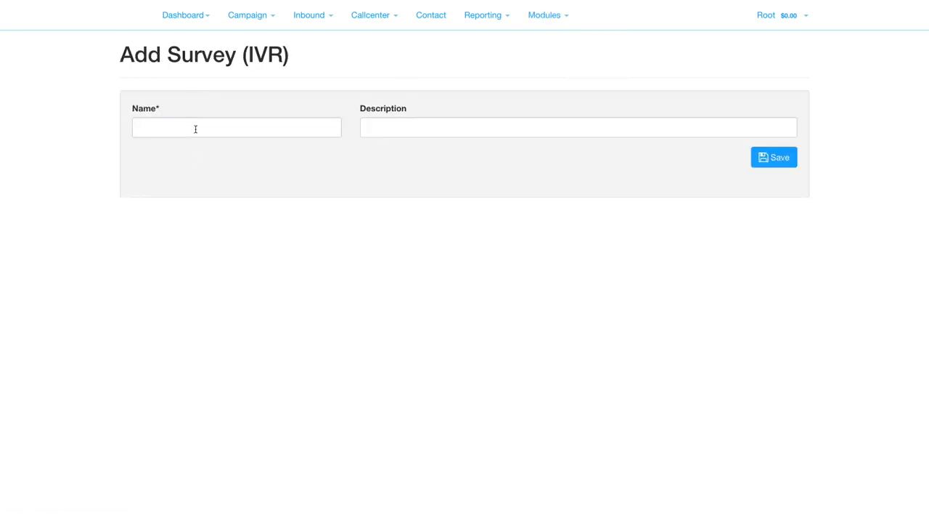
Name the survey 'Press 1 survey', save it and begin adding a section
{"action": "type", "text": "Press 1 survey"}
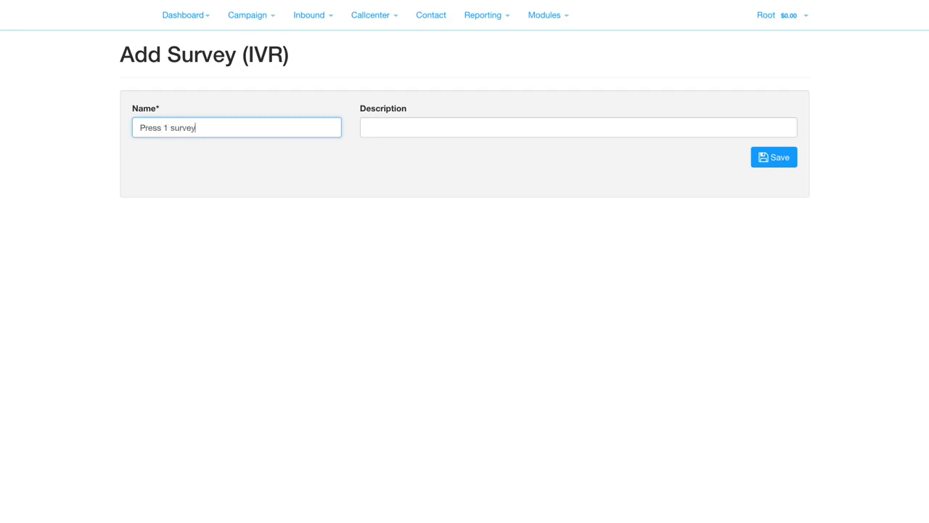
{"action": "left_click", "coordinate": [773, 157]}
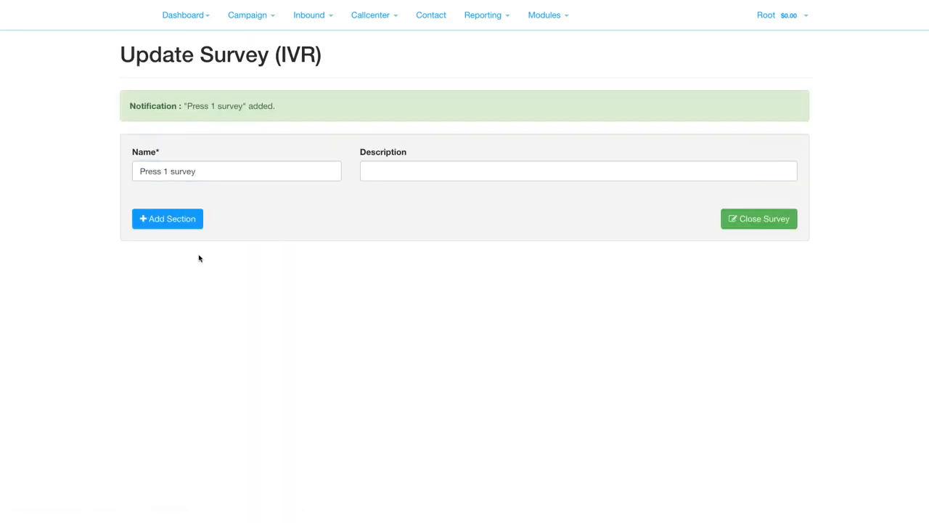
{"action": "left_click", "coordinate": [167, 218]}
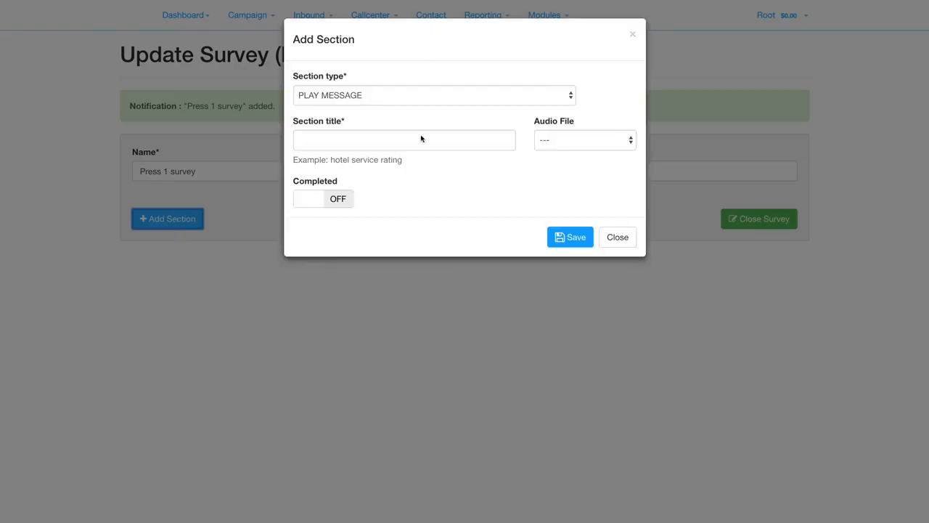
Make the section MULTI-CHOICE with the press-1 question, Press-1 message audio and 1 retry
{"action": "left_click", "coordinate": [433, 95]}
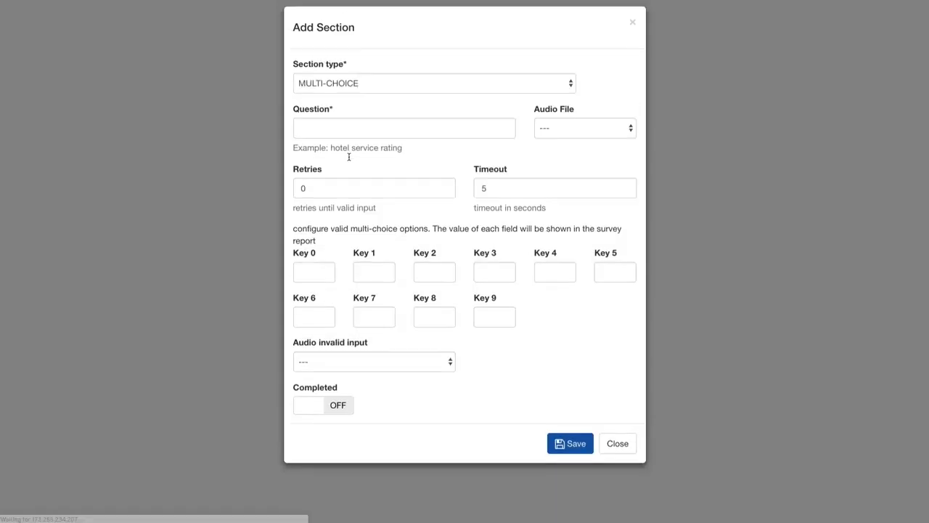
{"action": "type", "text": "press 1 for agent and 9 for DNC"}
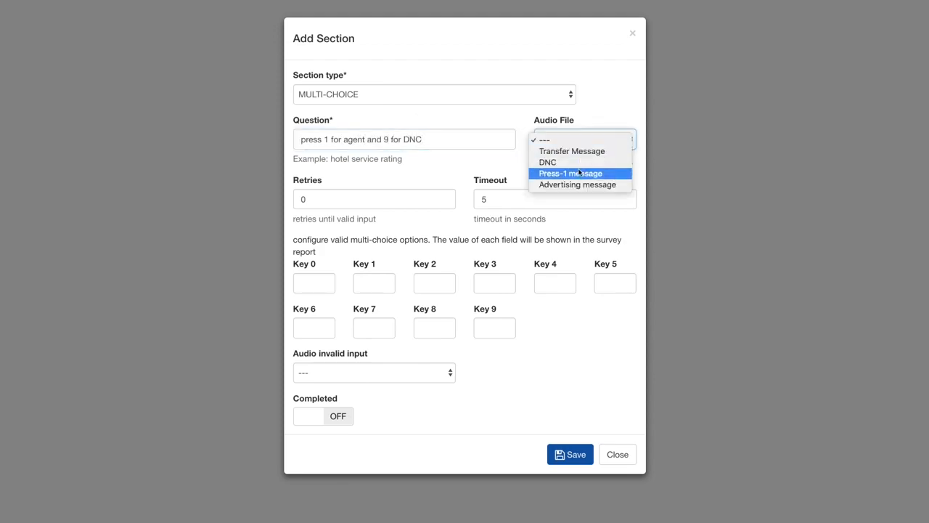
{"action": "left_click", "coordinate": [570, 173]}
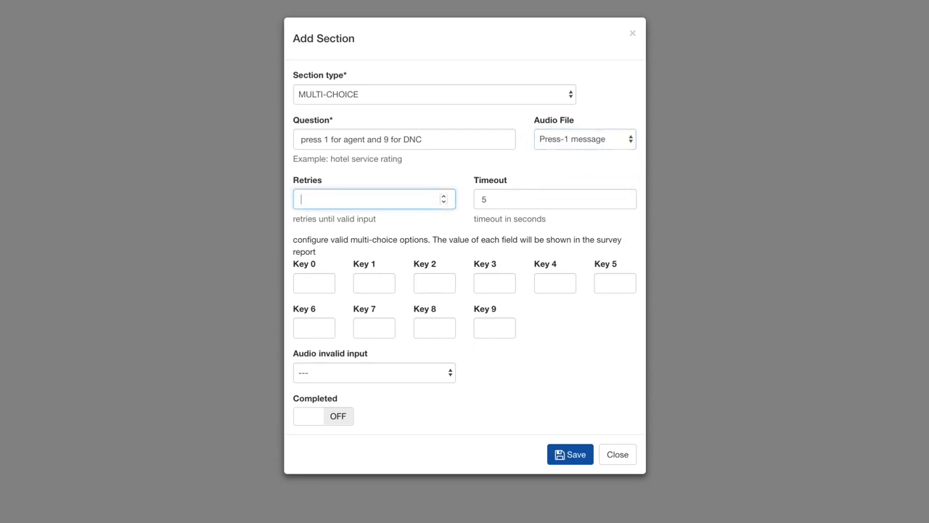
{"action": "type", "text": "1"}
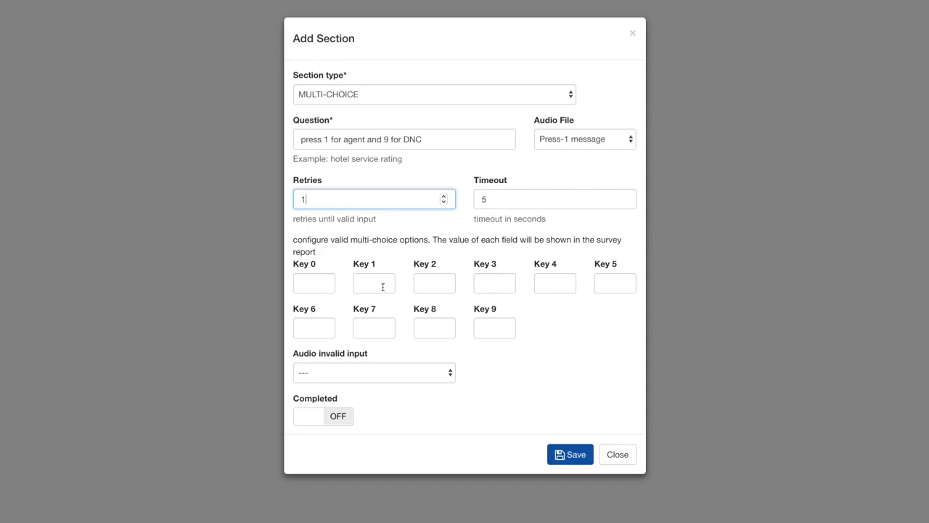
Map Key 1 to 'agent' and Key 9 to 'DNC', then save the section
{"action": "left_click", "coordinate": [374, 283]}
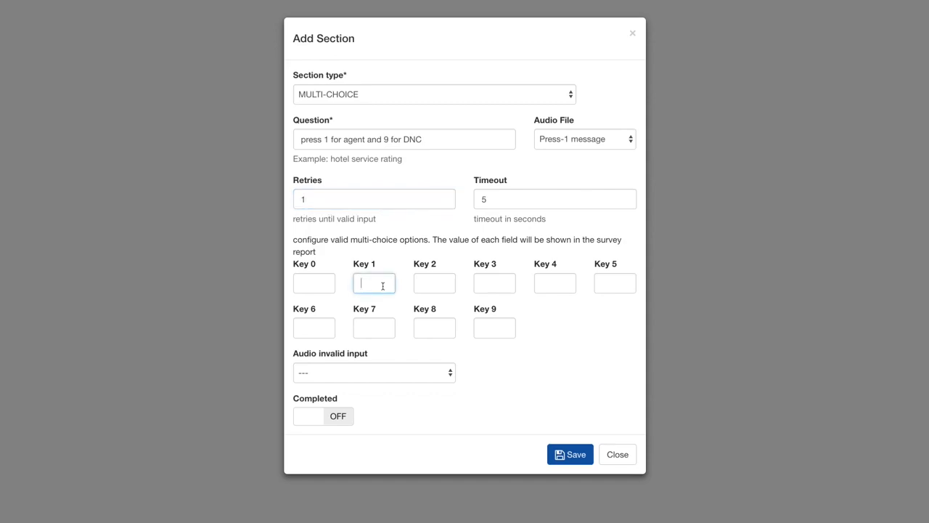
{"action": "type", "text": "agent"}
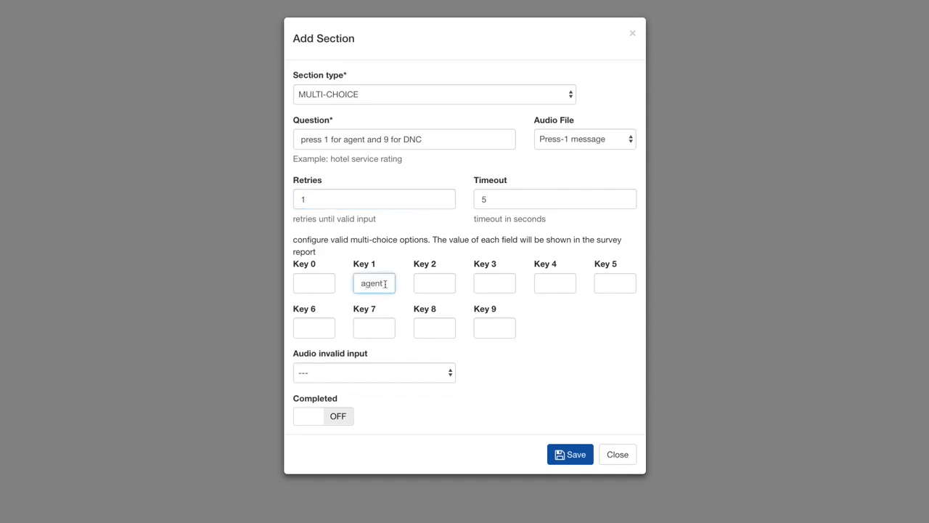
{"action": "left_click", "coordinate": [494, 328]}
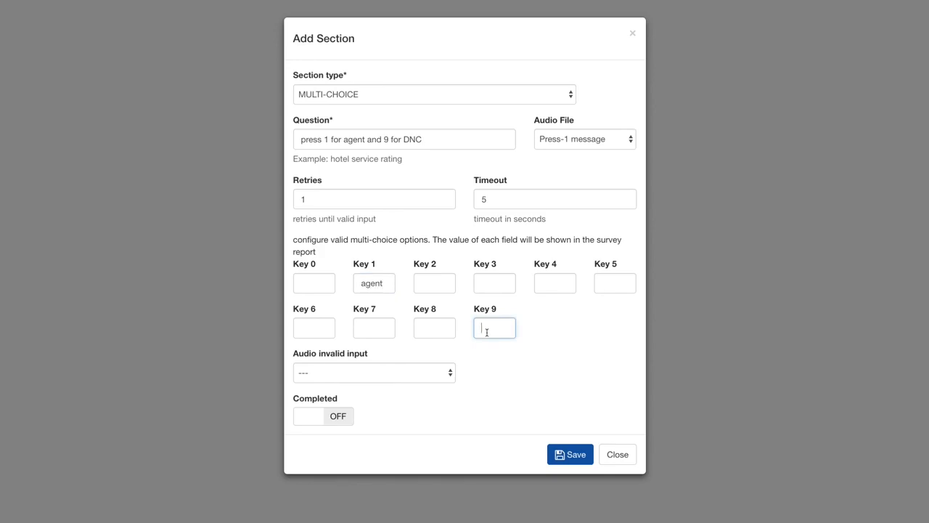
{"action": "type", "text": "DNC"}
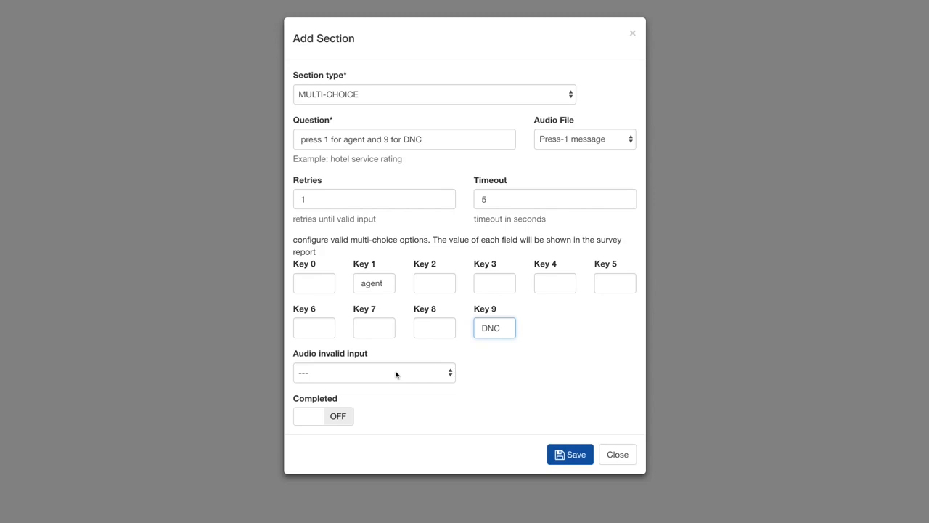
{"action": "left_click", "coordinate": [569, 453]}
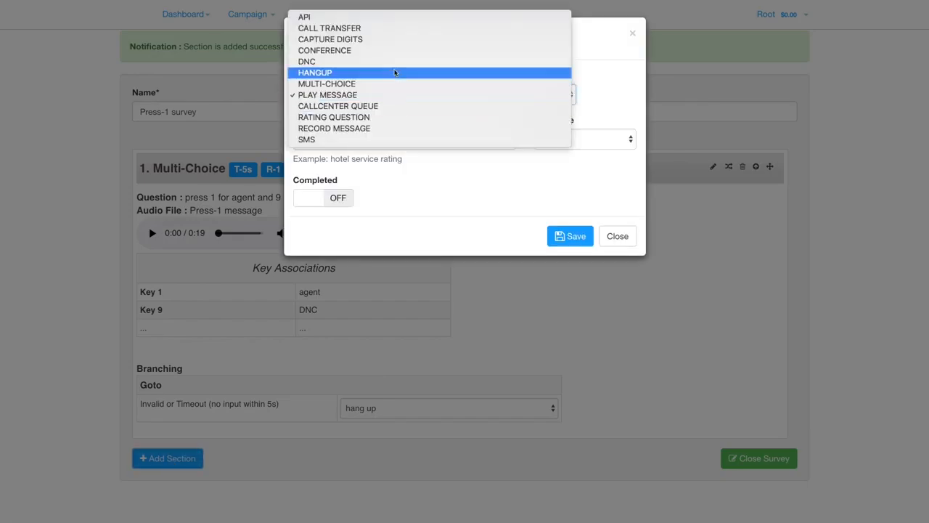
Add a Call Transfer section titled 'Transferring you now' with the Transfer Message audio
{"action": "left_click", "coordinate": [334, 28]}
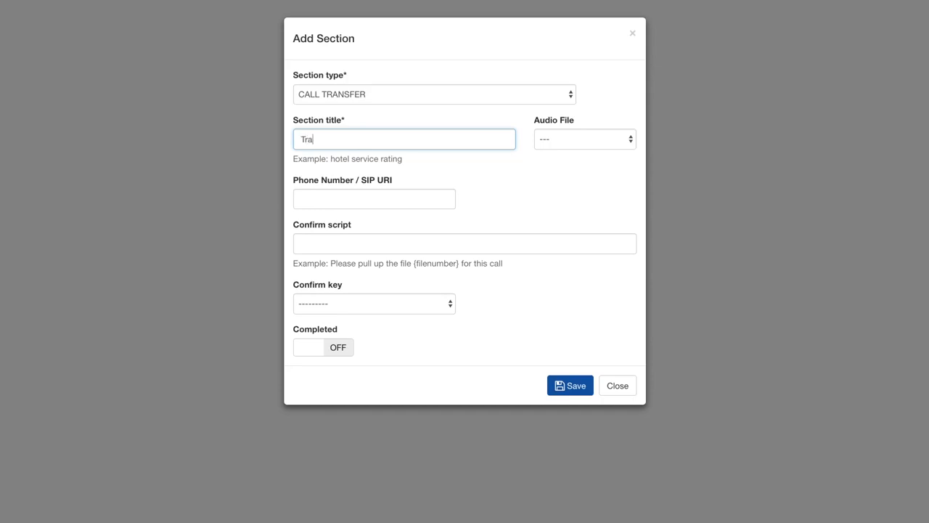
{"action": "type", "text": "Transferring you"}
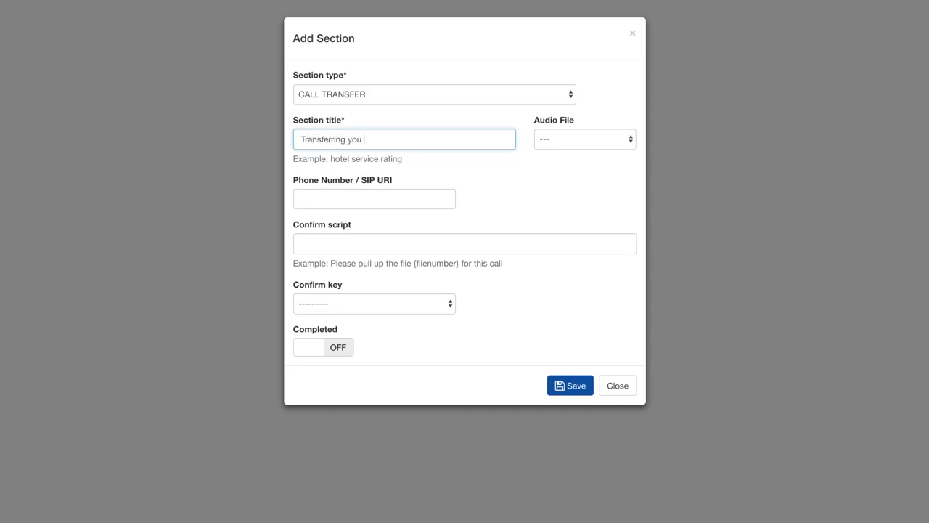
{"action": "left_click", "coordinate": [584, 140]}
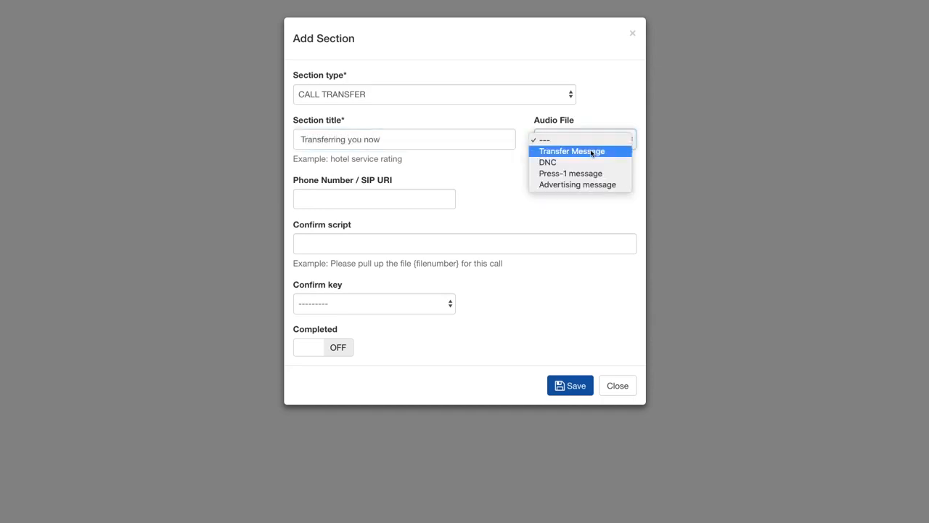
{"action": "left_click", "coordinate": [572, 151]}
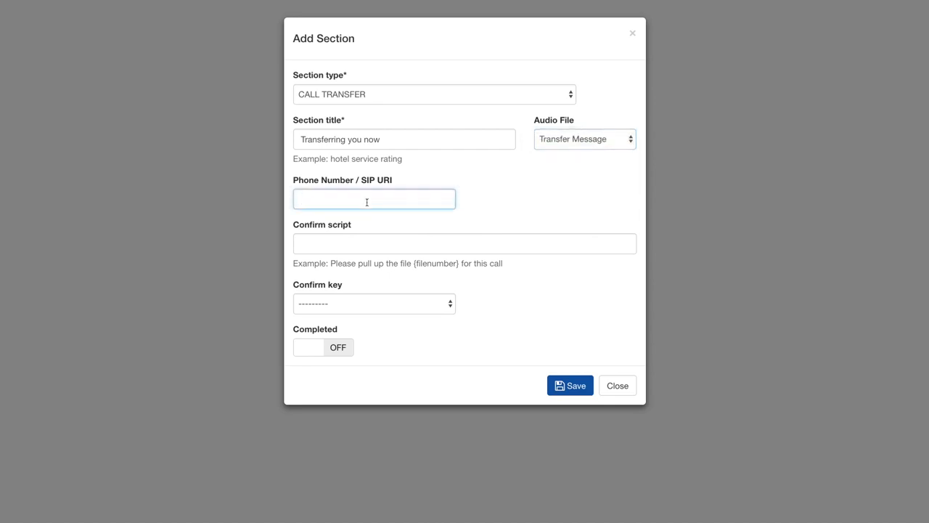
{"action": "type", "text": "7777"}
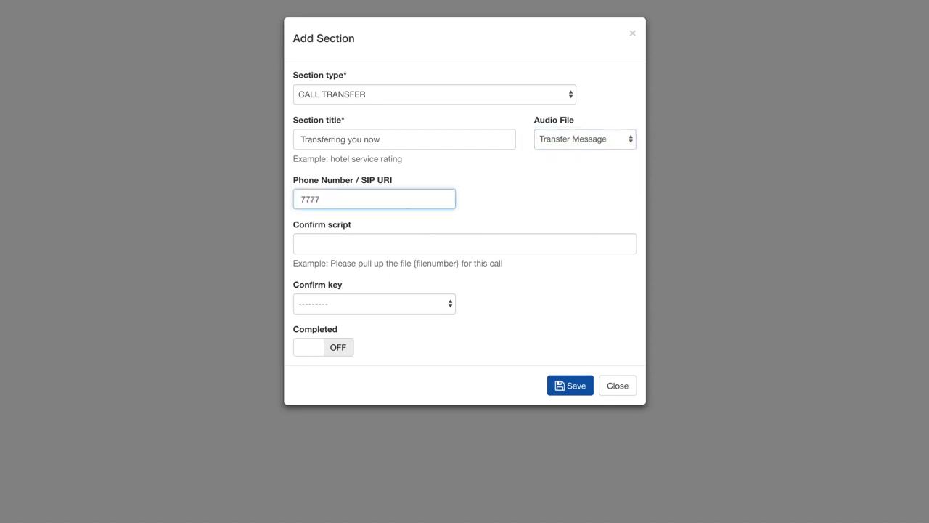
{"action": "type", "text": "@pbx.s"}
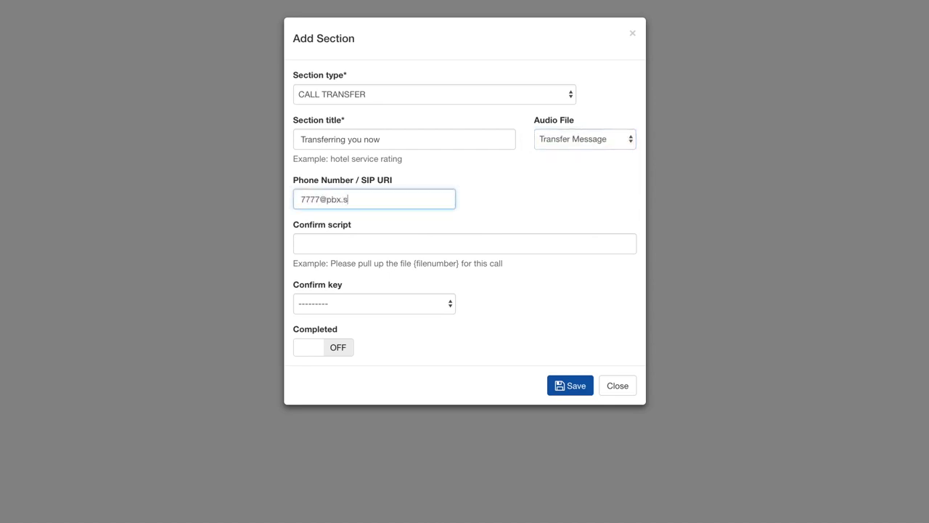
{"action": "type", "text": "tar2billing.com"}
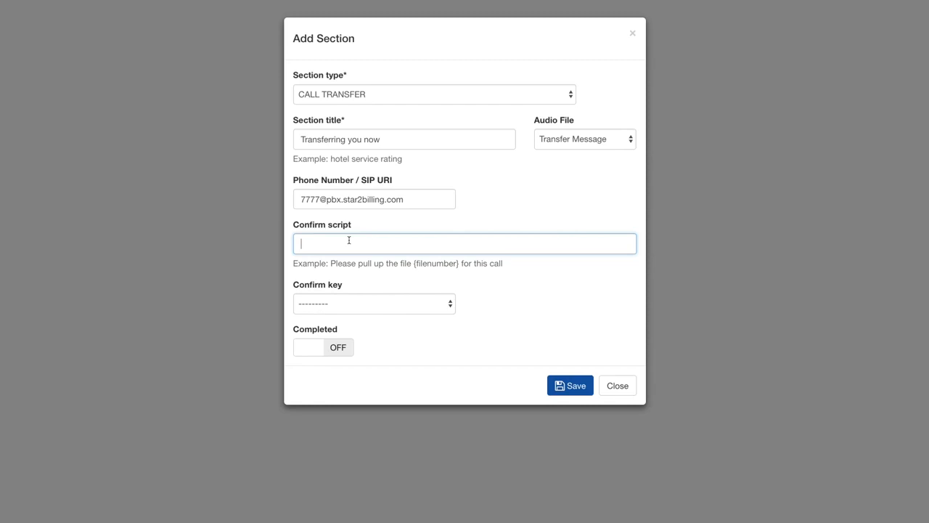
{"action": "mouse_move", "coordinate": [389, 307]}
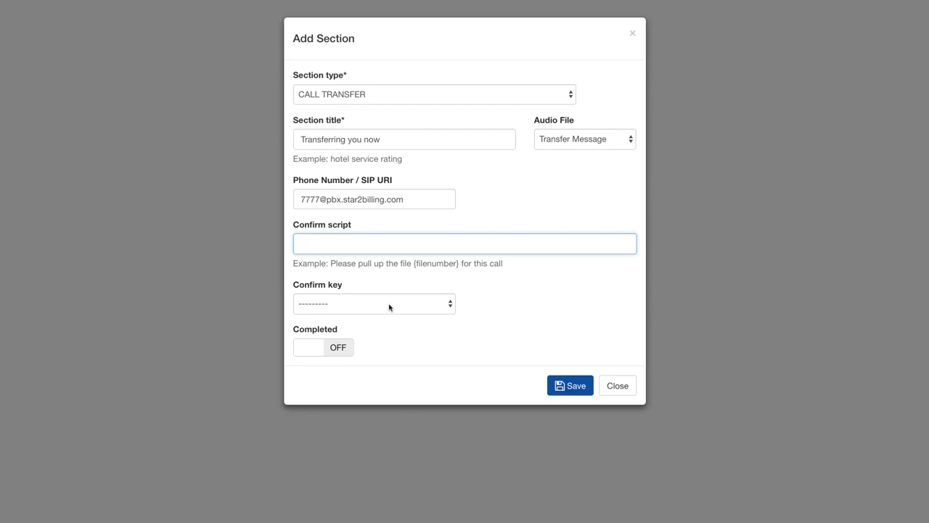
{"action": "left_click", "coordinate": [322, 347]}
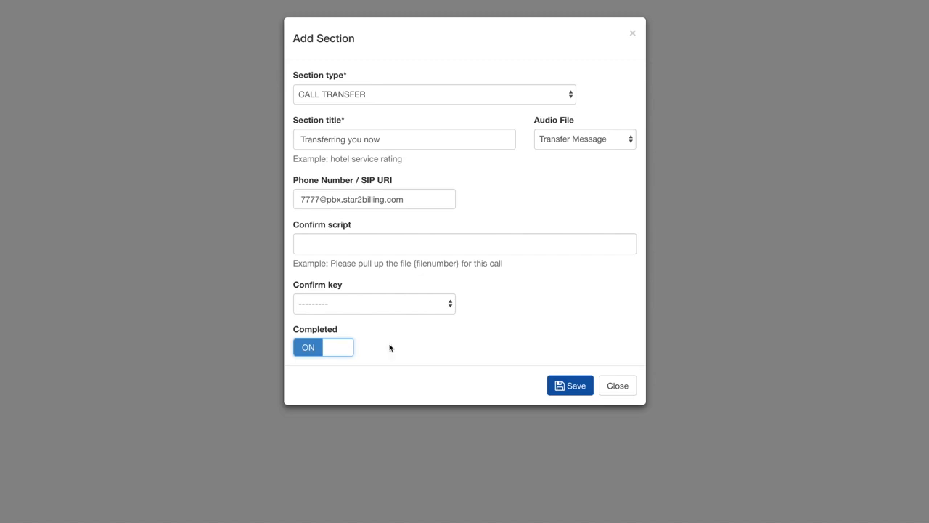
Save the transfer section, then add a DNC section 'You have been added to DNC' with DNC audio
{"action": "left_click", "coordinate": [569, 385]}
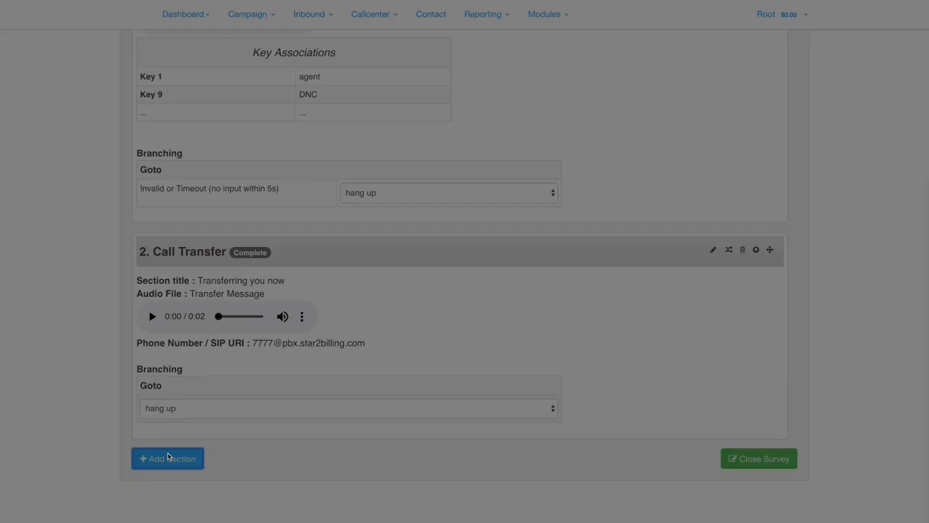
{"action": "left_click", "coordinate": [169, 458]}
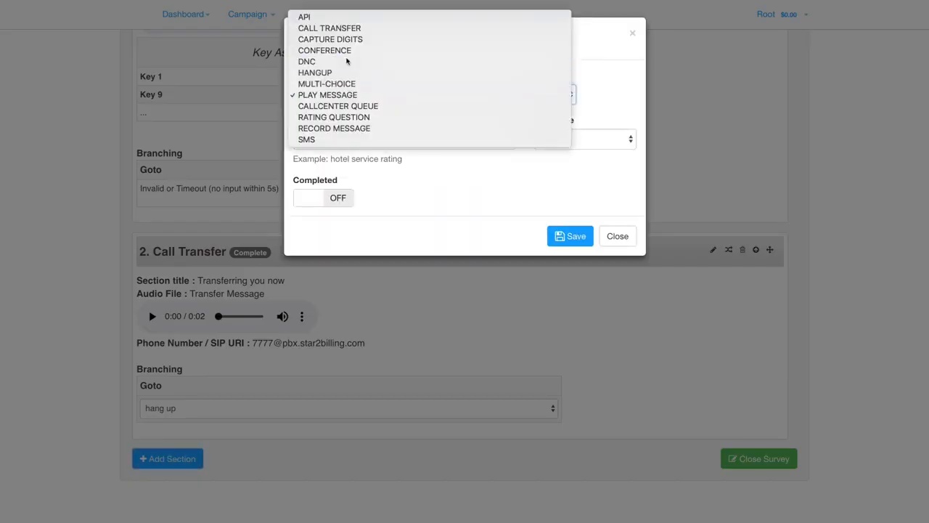
{"action": "left_click", "coordinate": [308, 61]}
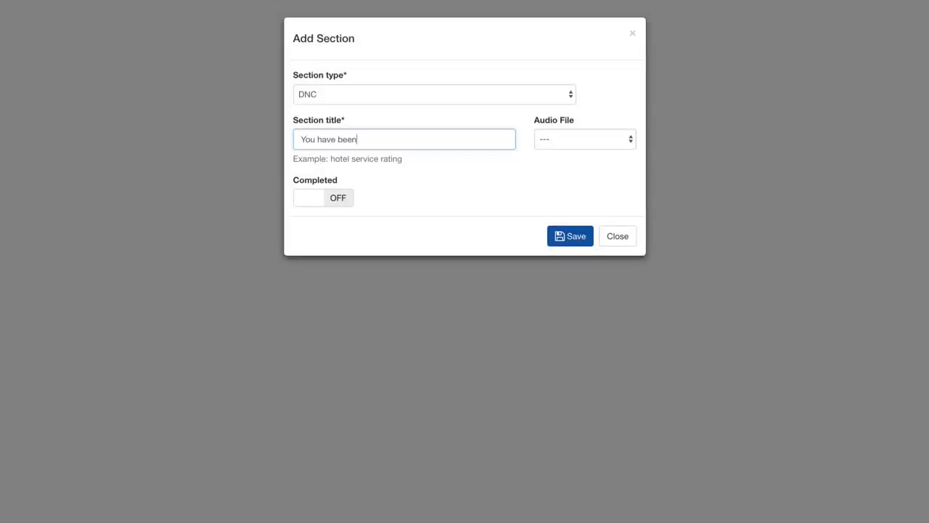
{"action": "left_click", "coordinate": [584, 139]}
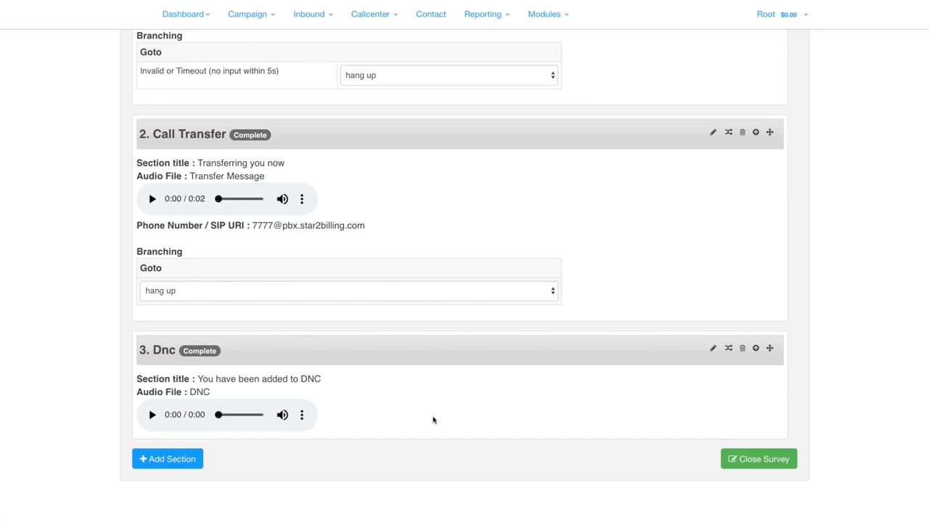
{"action": "left_click", "coordinate": [167, 459]}
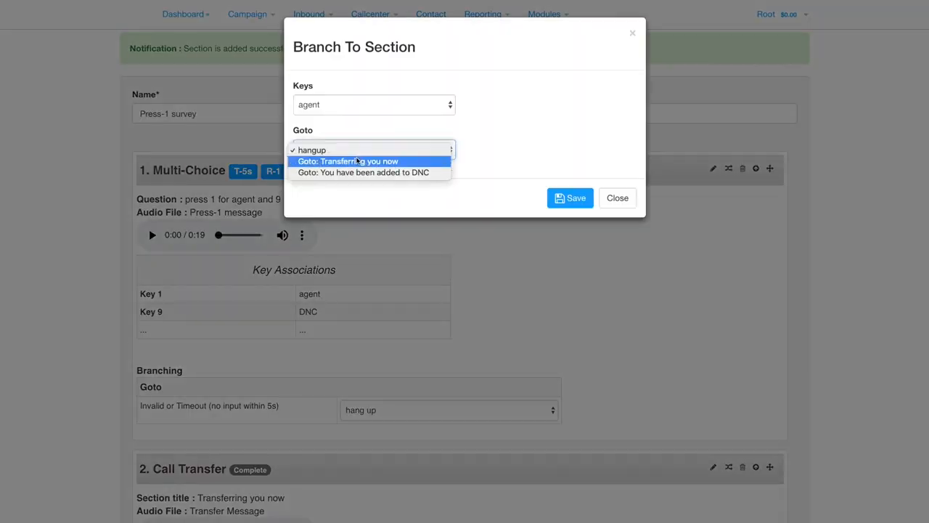
Branch agent to 'Transferring you now' and DNC to 'You have been added to DNC', saving each
{"action": "left_click", "coordinate": [569, 198]}
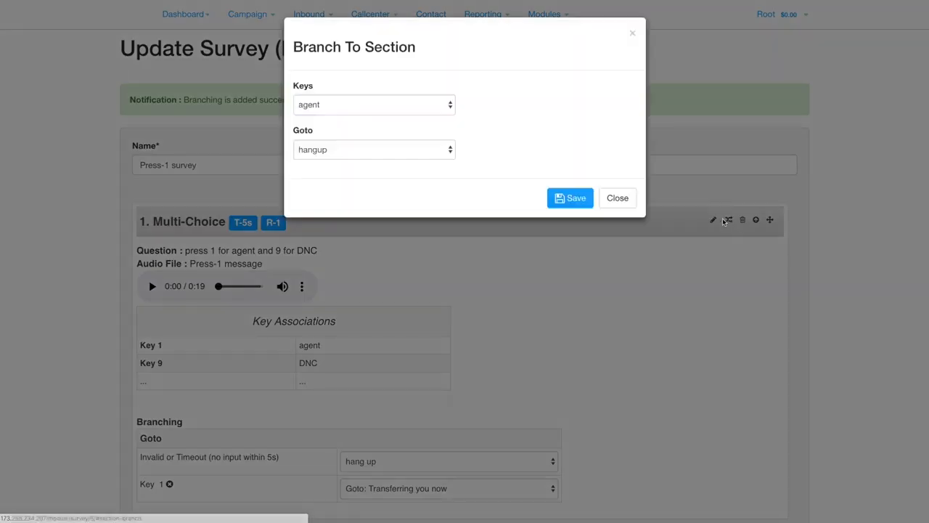
{"action": "left_click", "coordinate": [374, 105]}
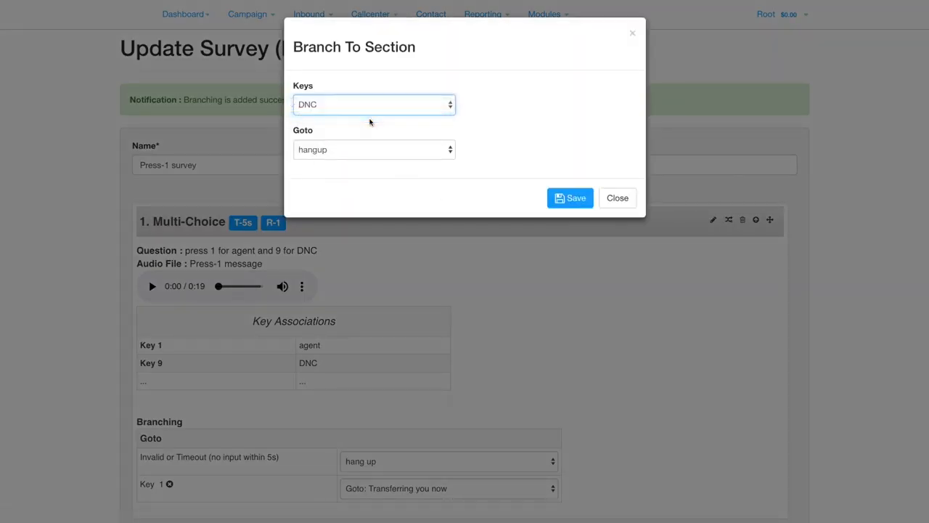
{"action": "left_click", "coordinate": [375, 150]}
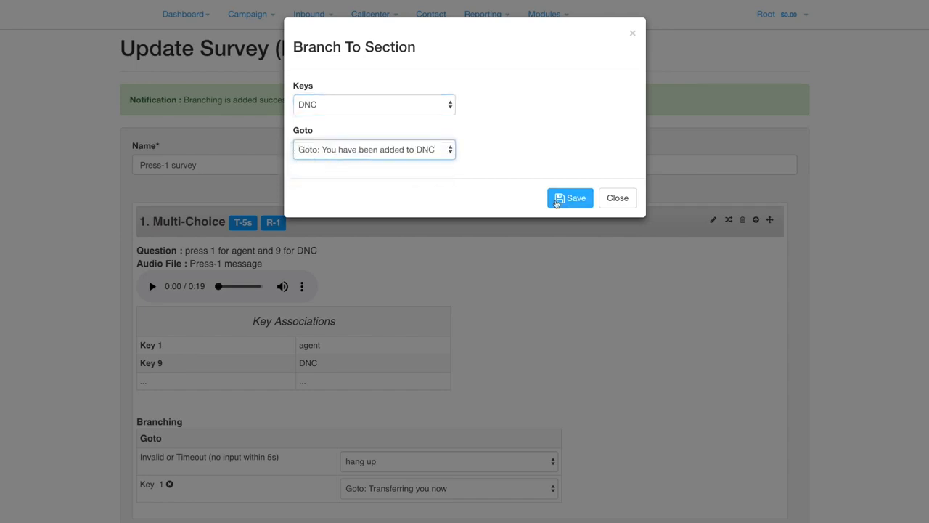
{"action": "left_click", "coordinate": [569, 198]}
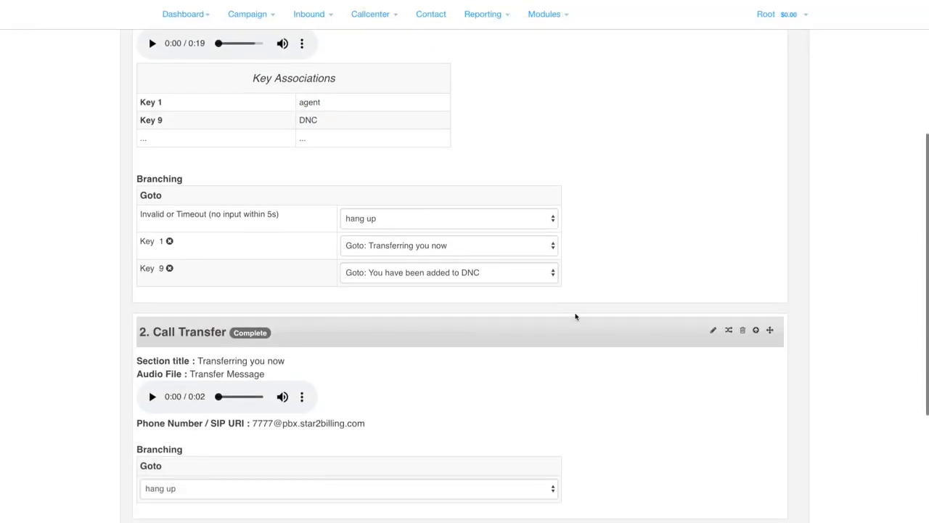
Close the survey and return to the survey list
{"action": "left_click", "coordinate": [449, 218]}
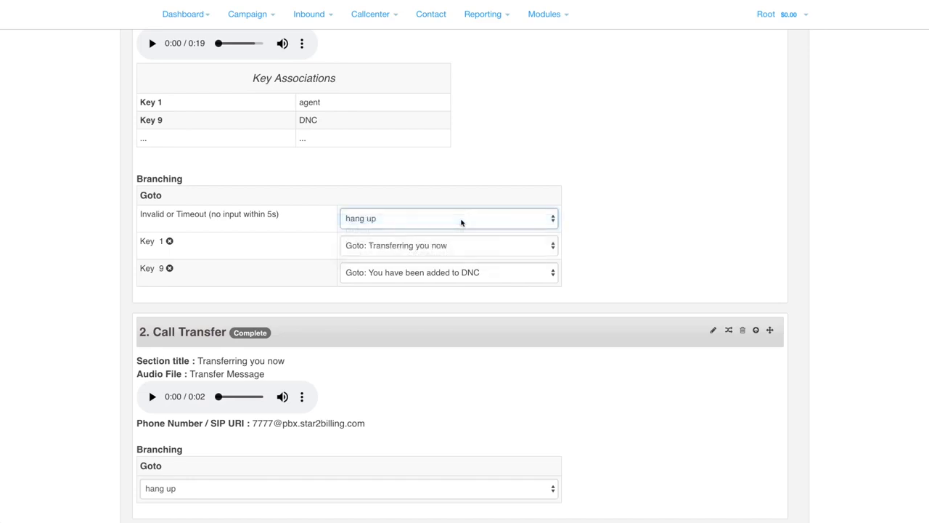
{"action": "scroll", "scroll_direction": "down", "scroll_amount": 3}
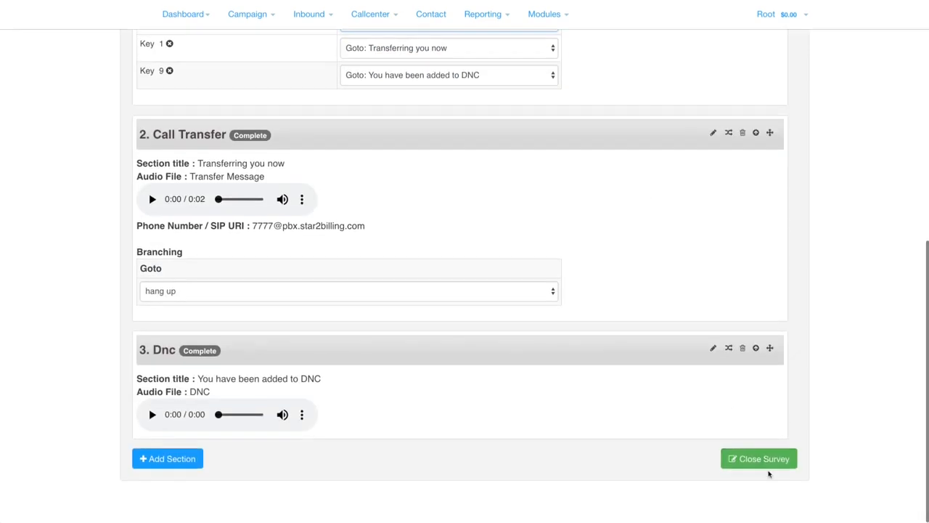
{"action": "left_click", "coordinate": [760, 459]}
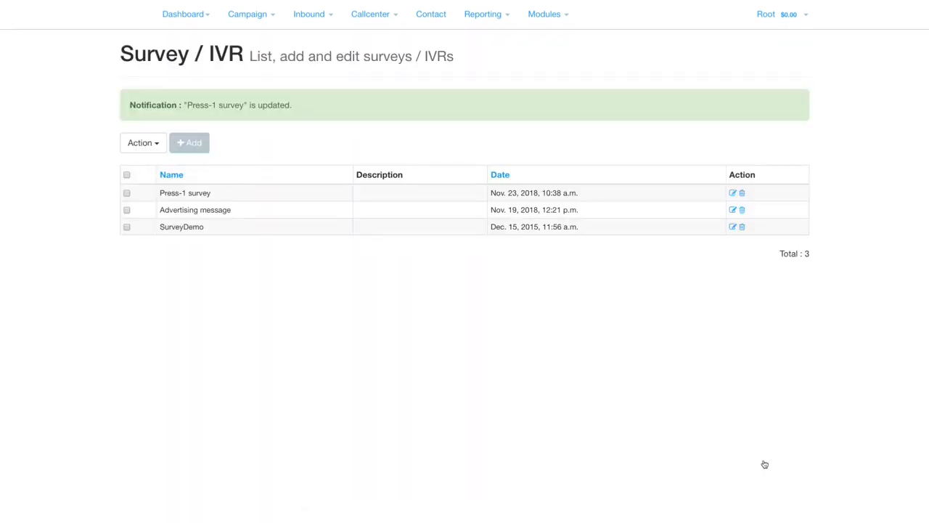
{"action": "mouse_move", "coordinate": [722, 276]}
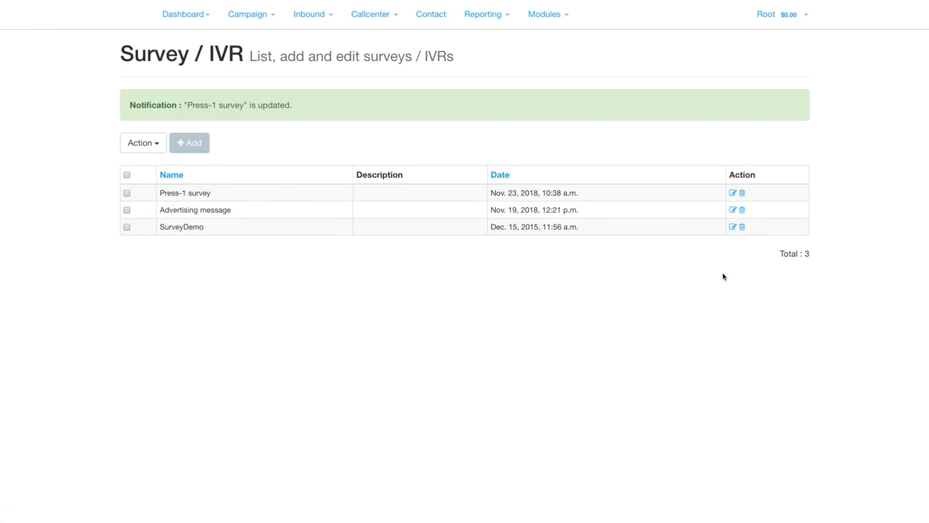